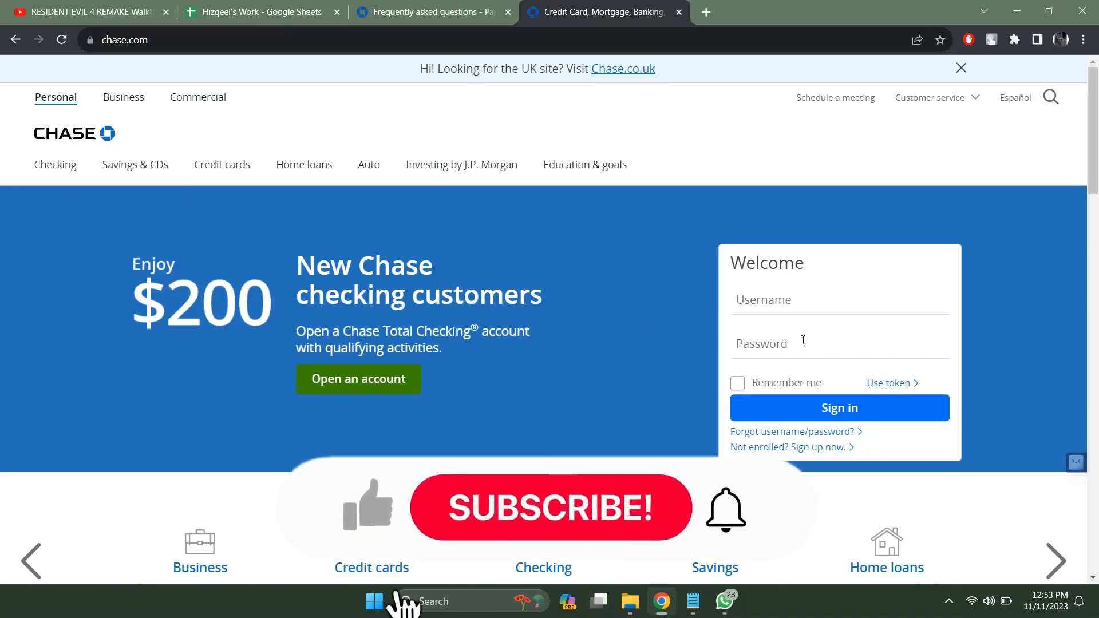
mouse_move(556, 522)
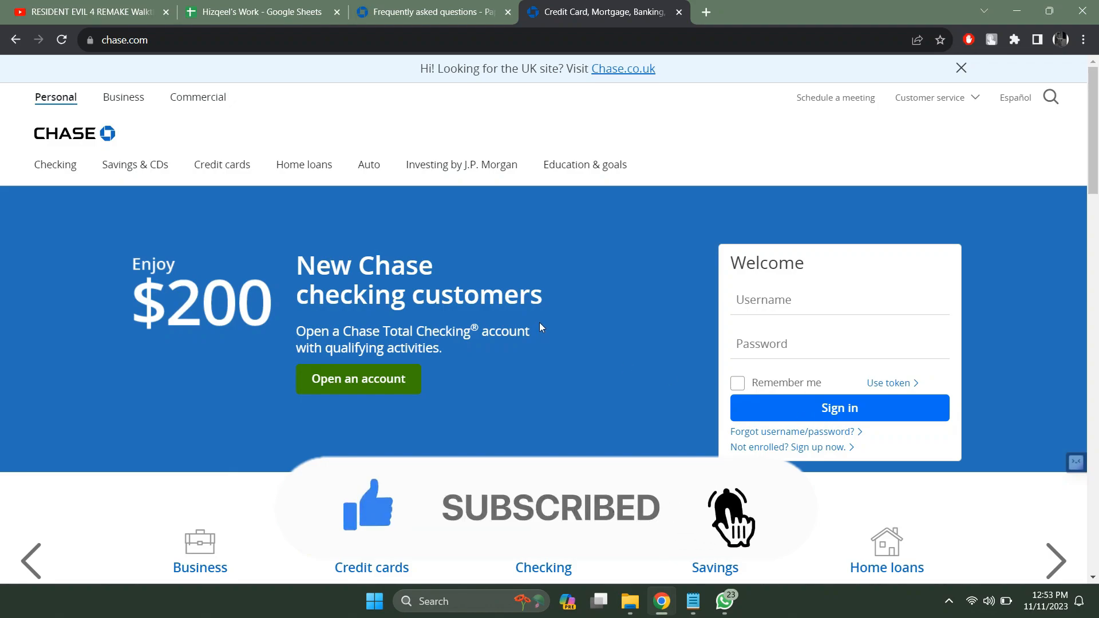
mouse_move(574, 348)
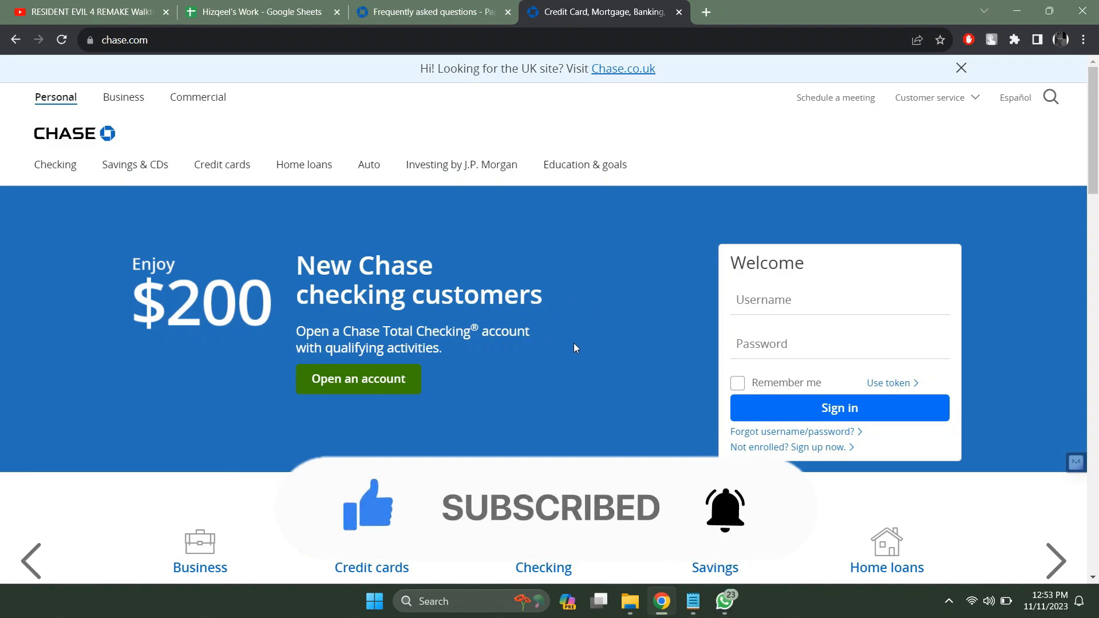
mouse_move(526, 322)
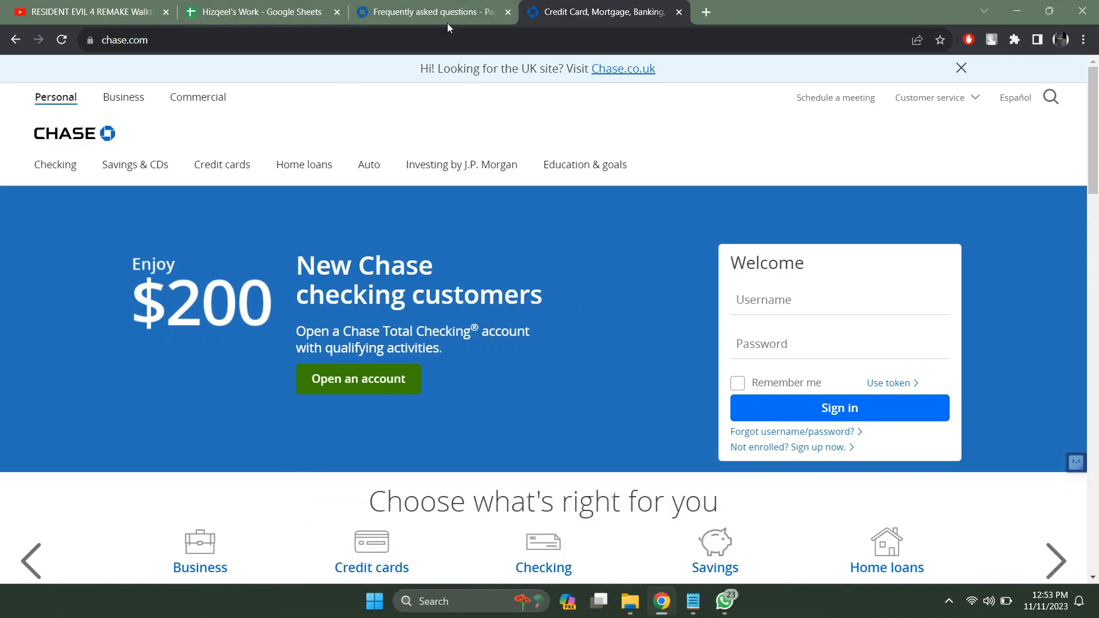
- Show the Paperless FAQ answer listing the highlighted steps to see, save or print a statement
click(431, 12)
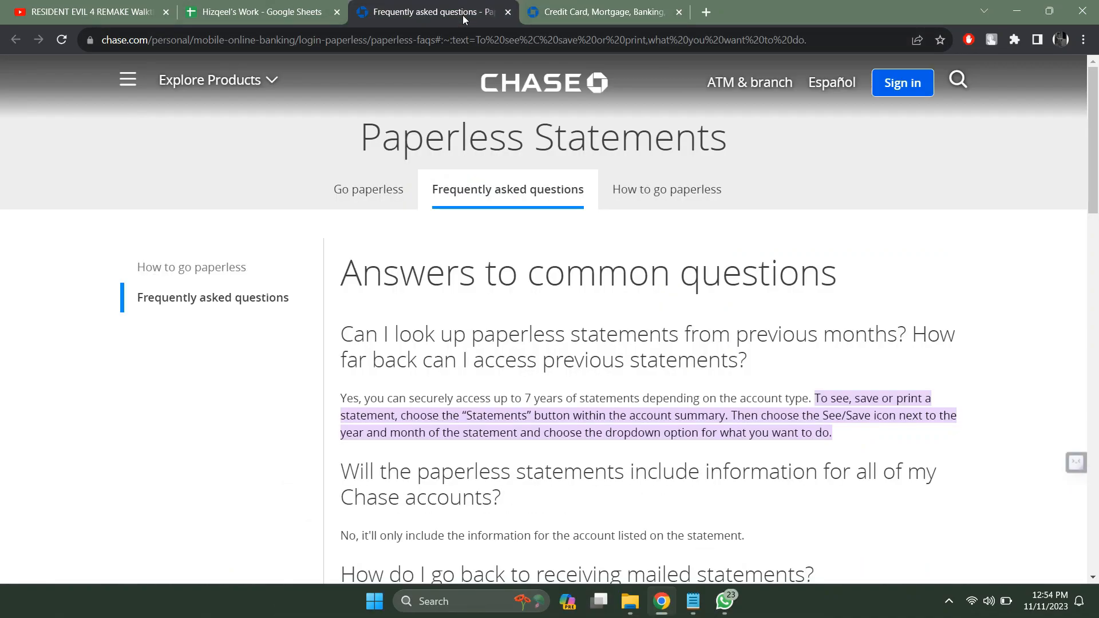
scroll(down, 3)
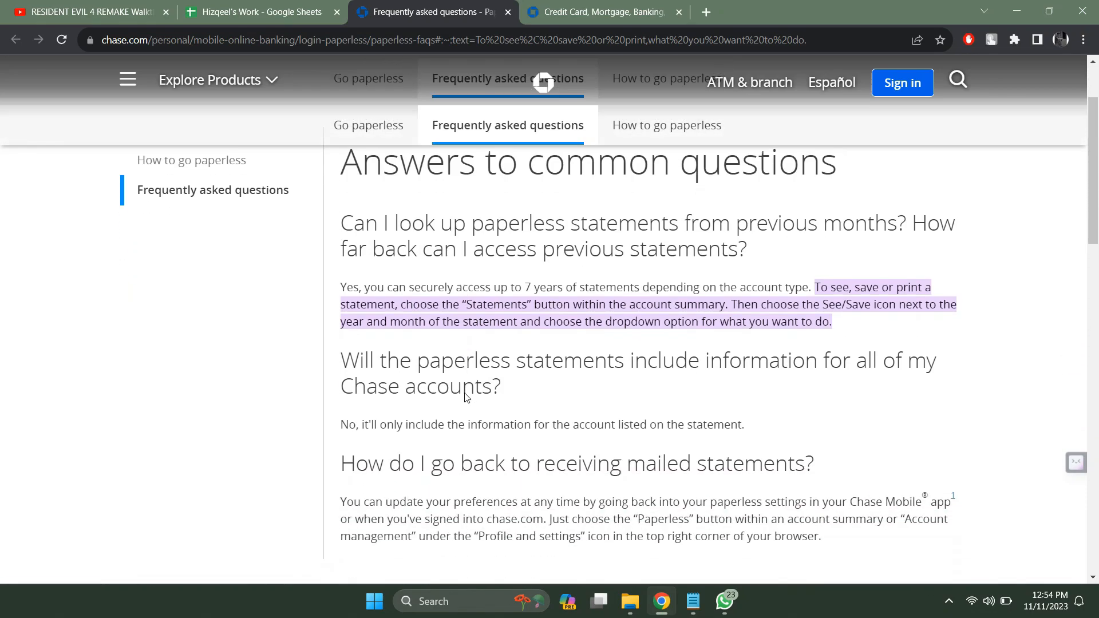
scroll(down, 3)
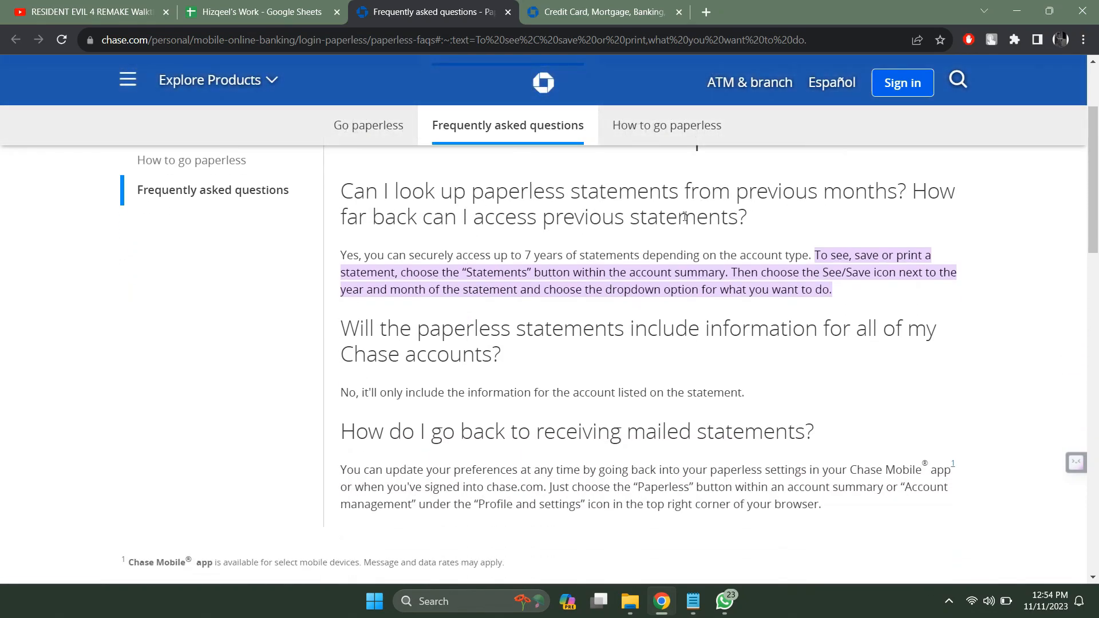
mouse_move(513, 294)
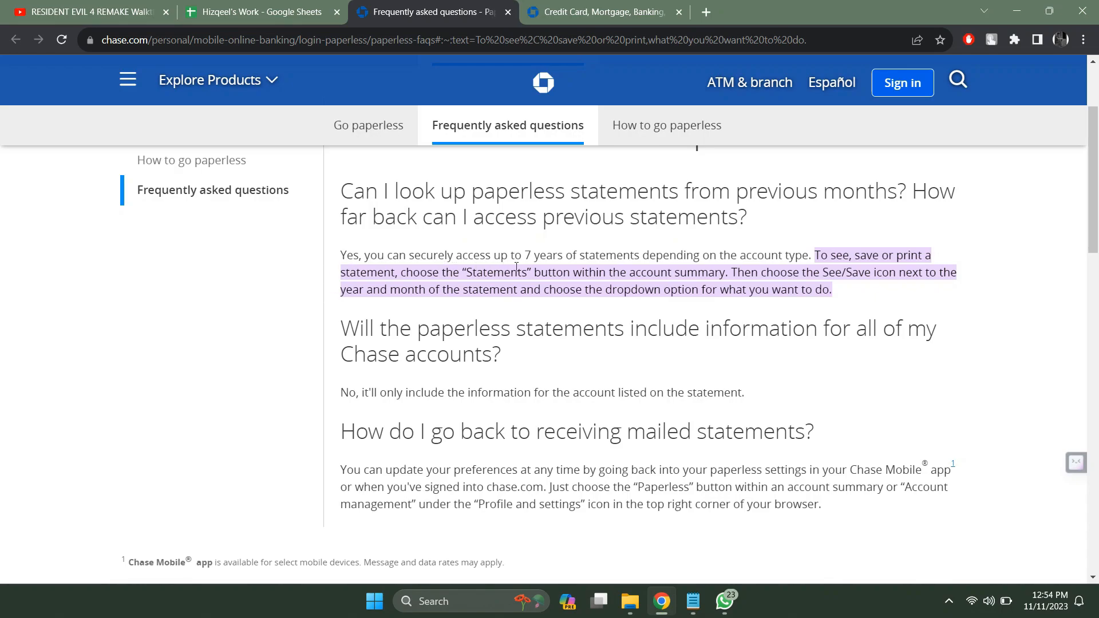
mouse_move(782, 269)
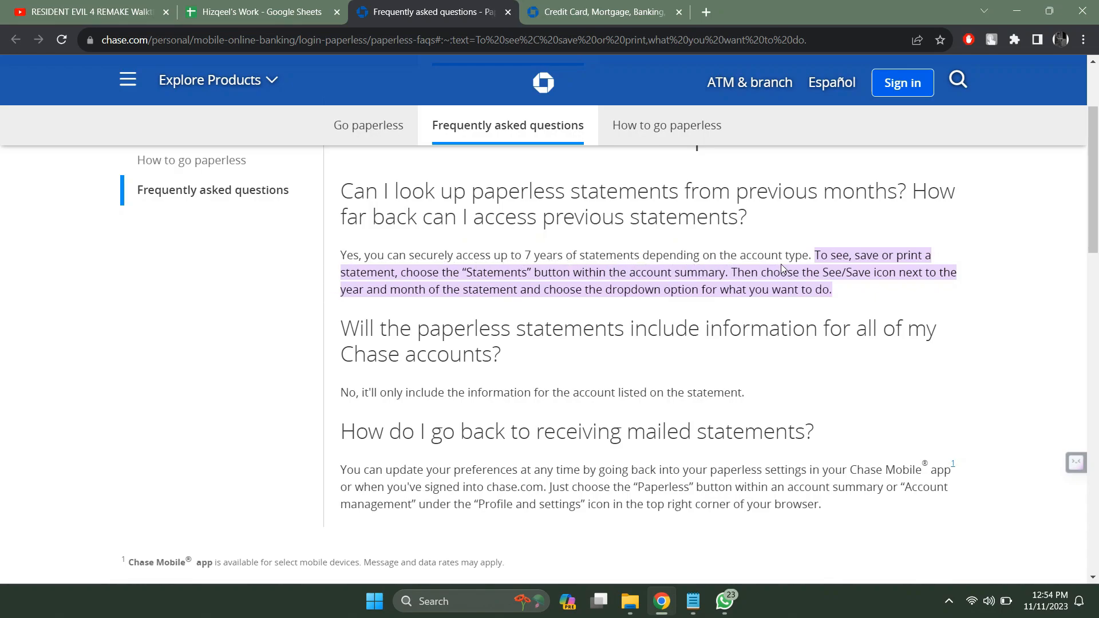
mouse_move(937, 265)
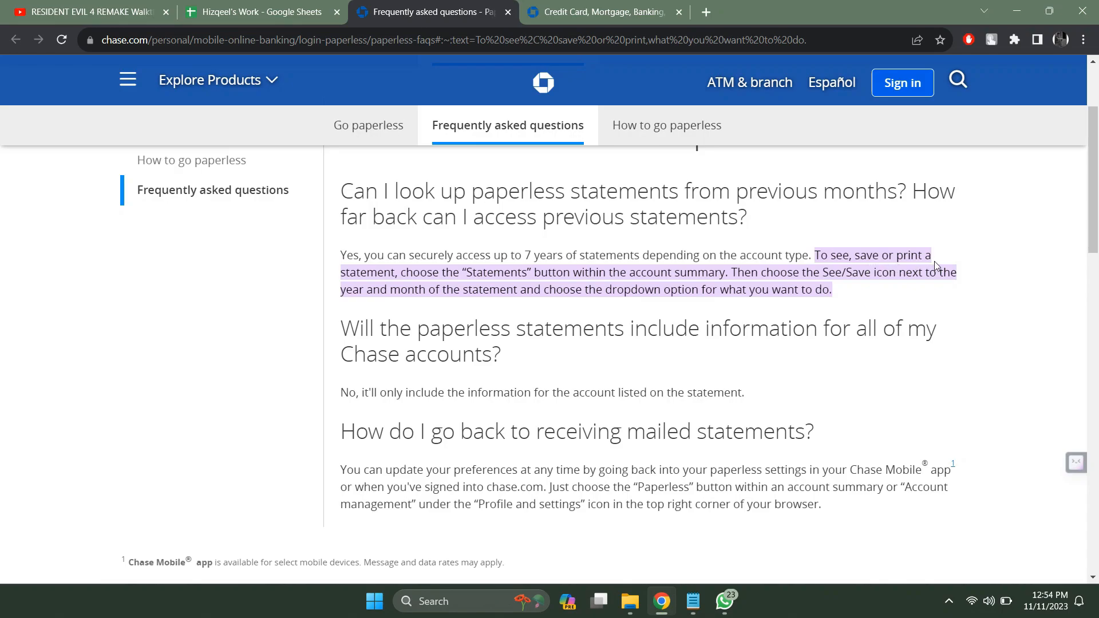
mouse_move(502, 287)
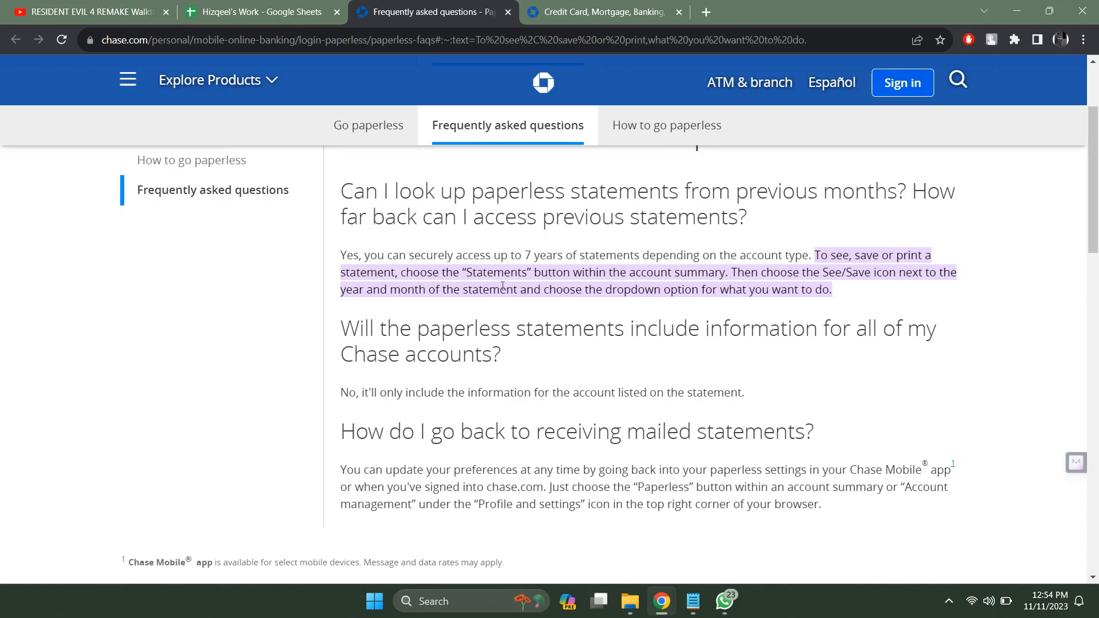
mouse_move(743, 288)
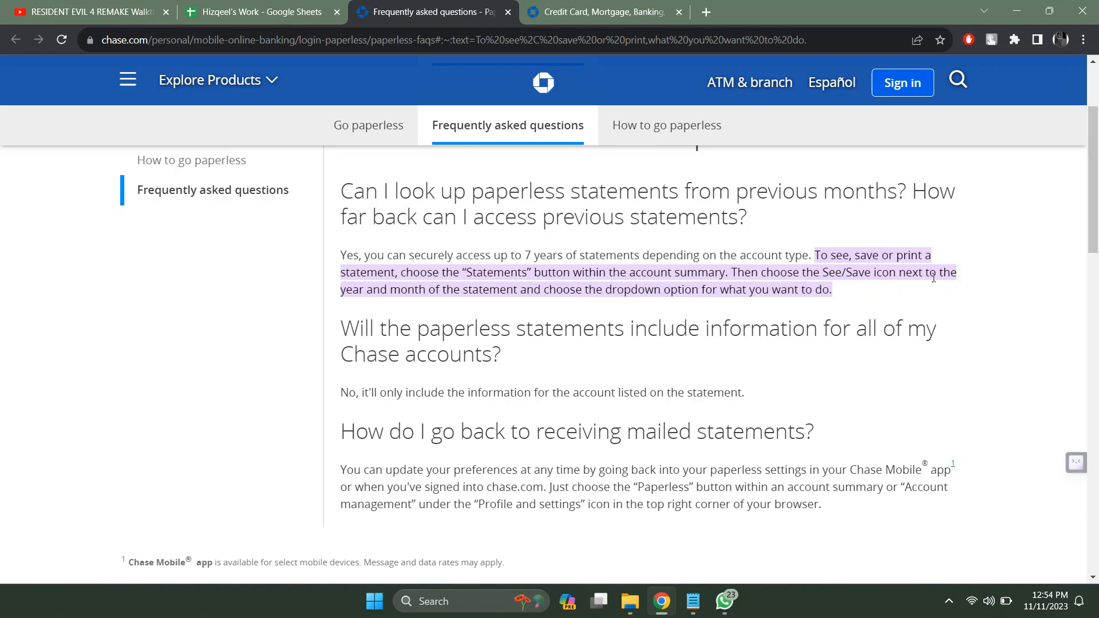
mouse_move(447, 310)
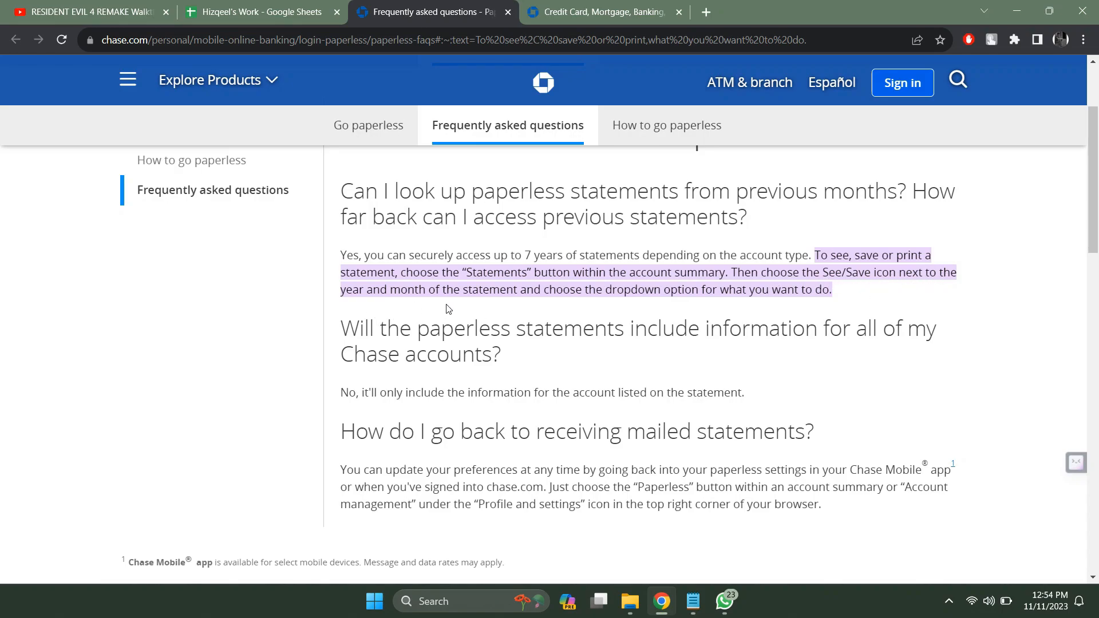
mouse_move(734, 297)
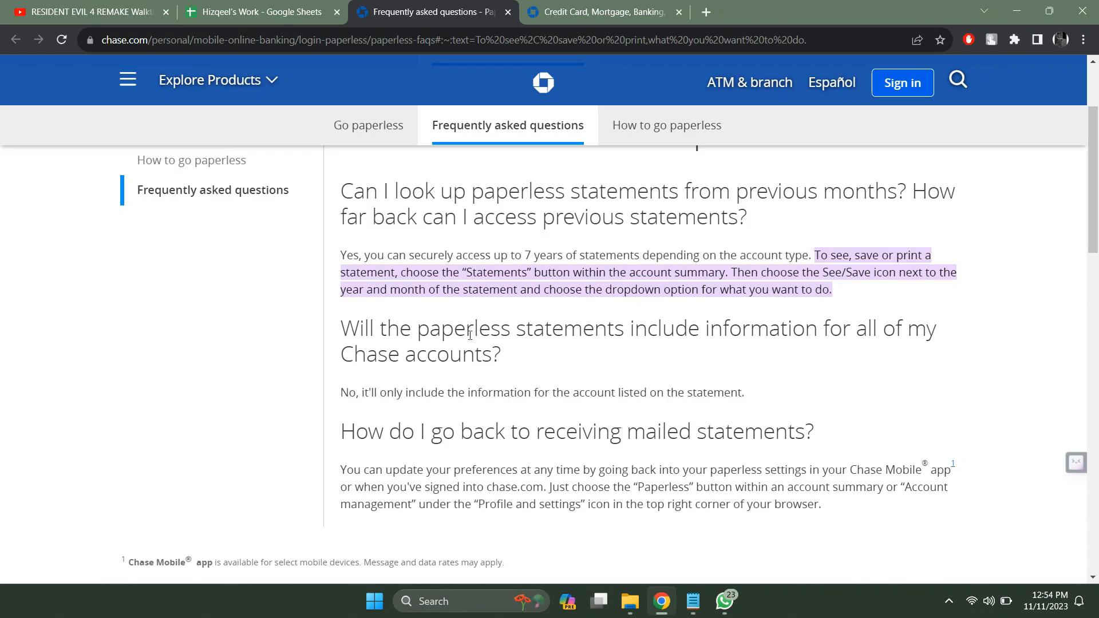
scroll(down, 3)
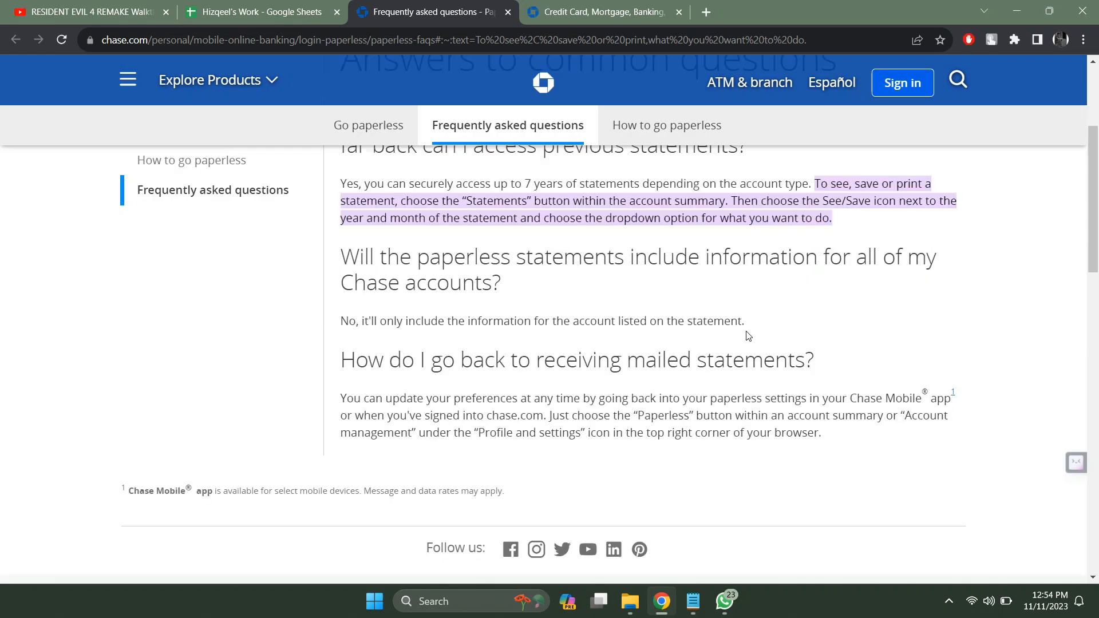
mouse_move(357, 391)
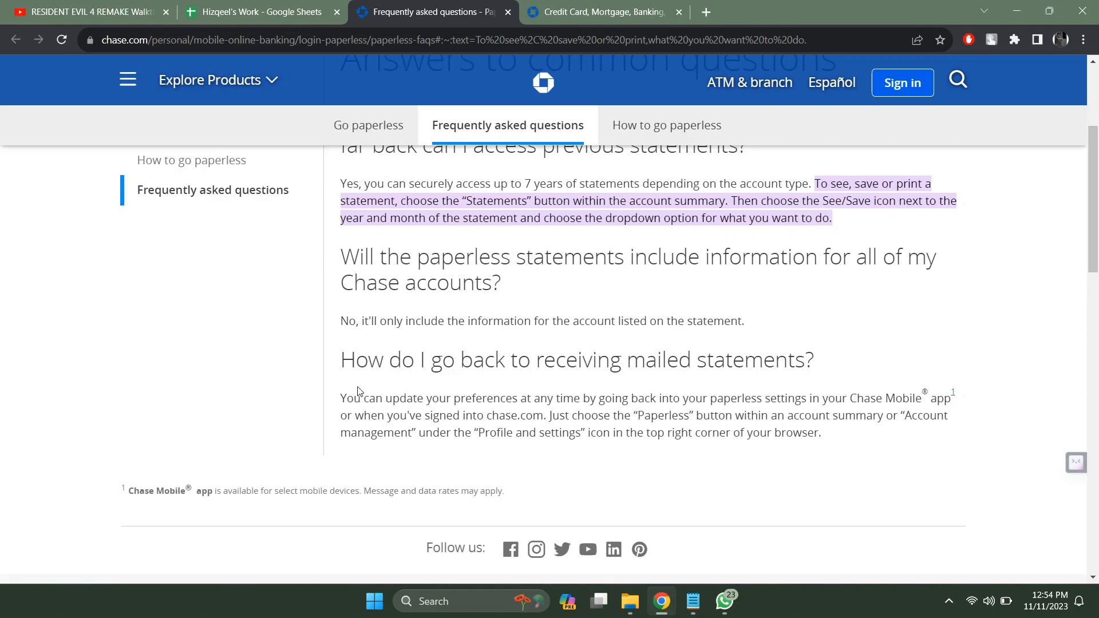
mouse_move(718, 406)
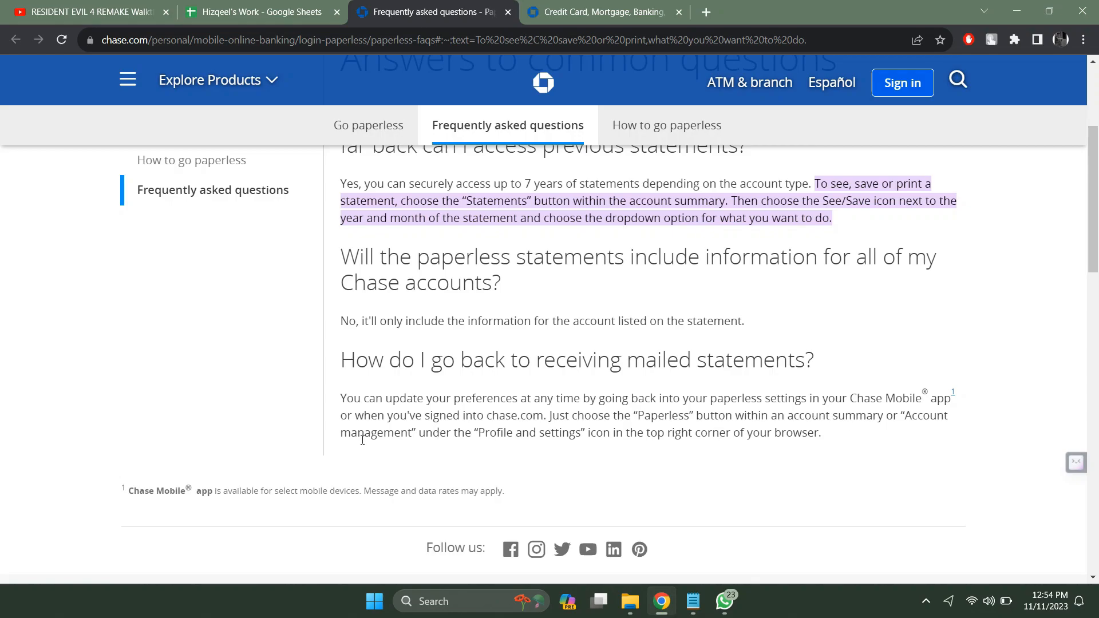
mouse_move(597, 437)
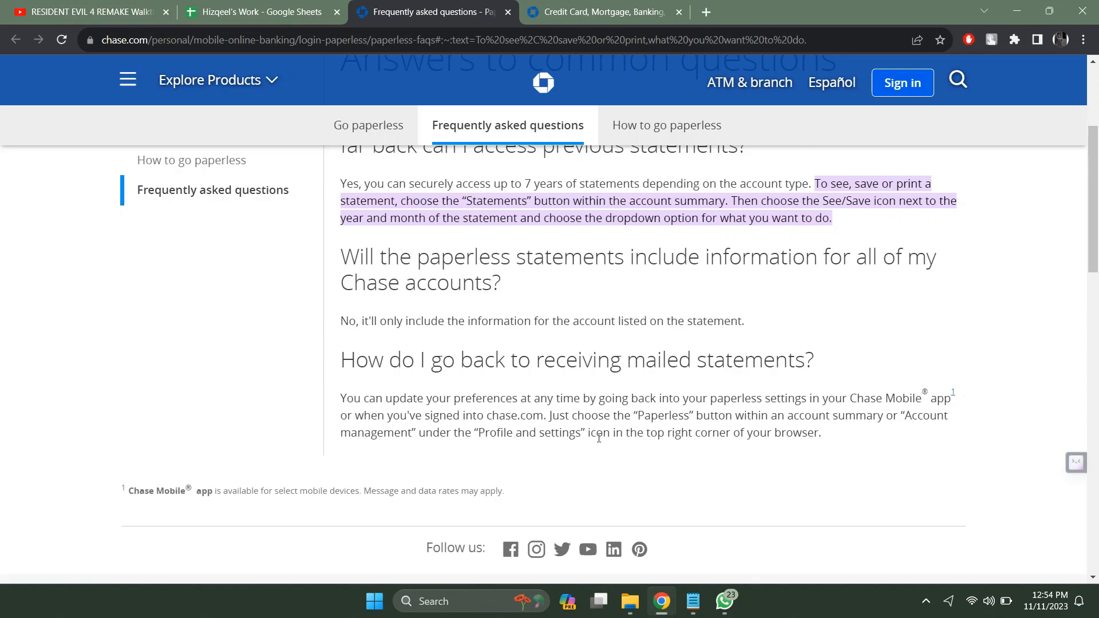
mouse_move(806, 451)
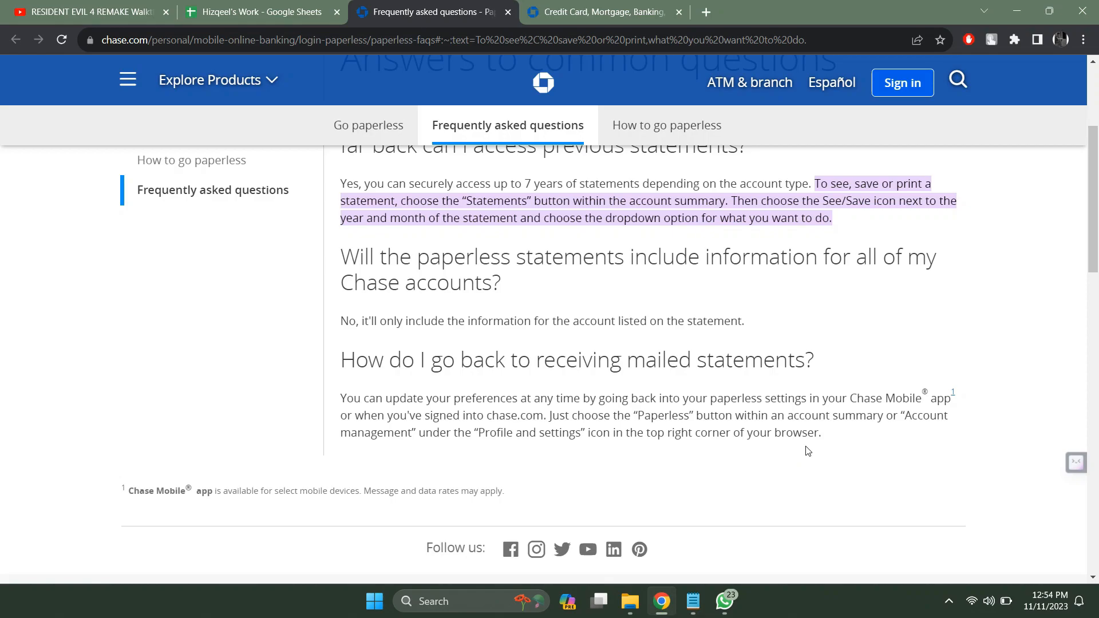
mouse_move(797, 449)
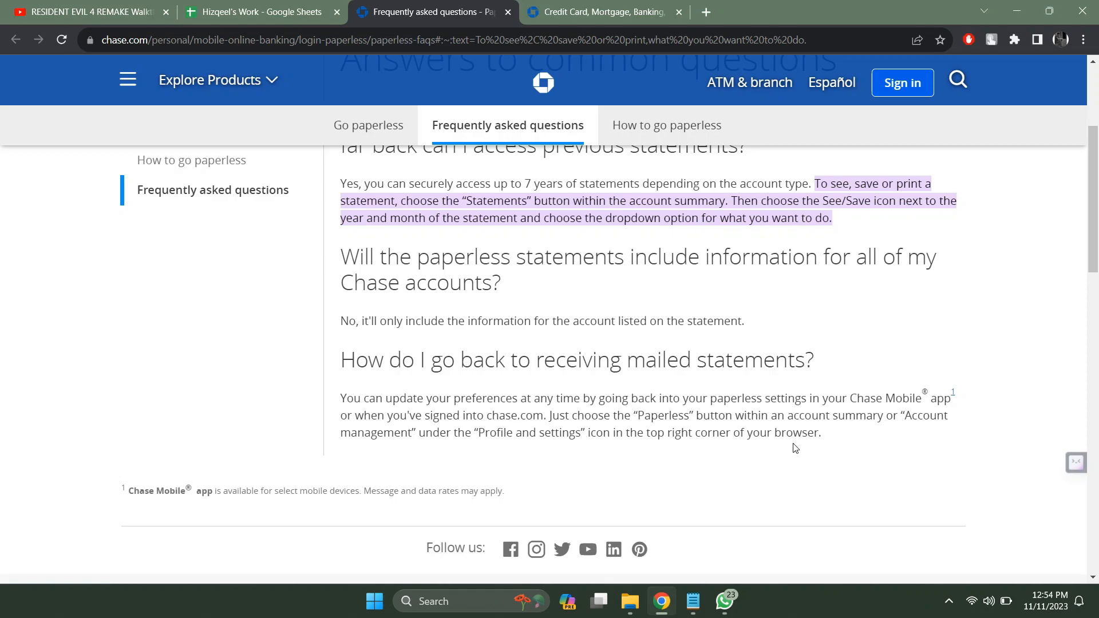
mouse_move(777, 444)
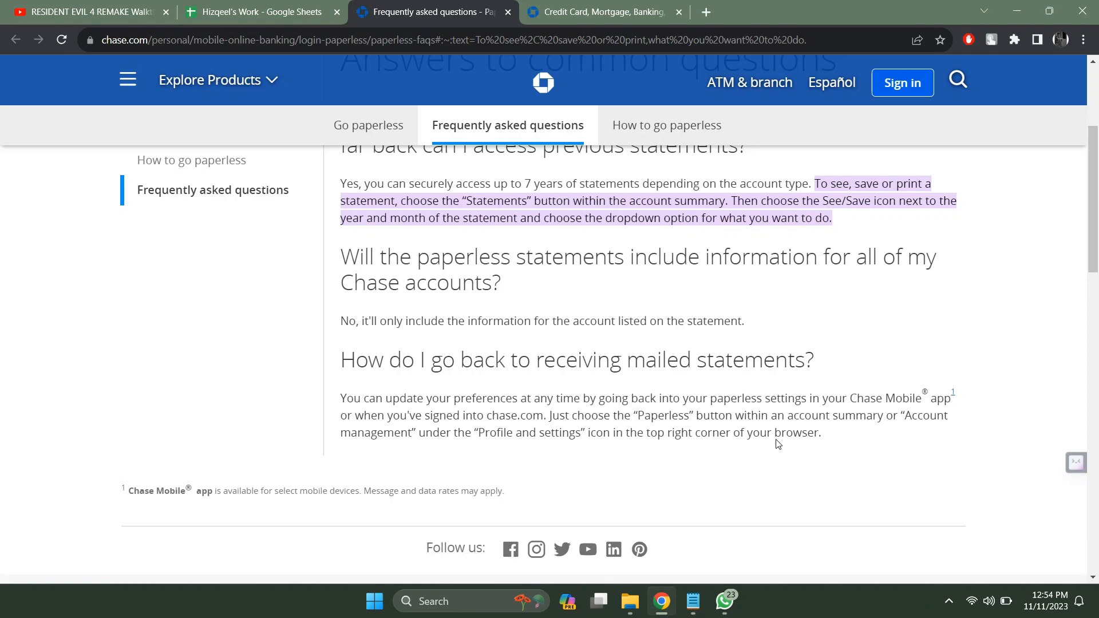